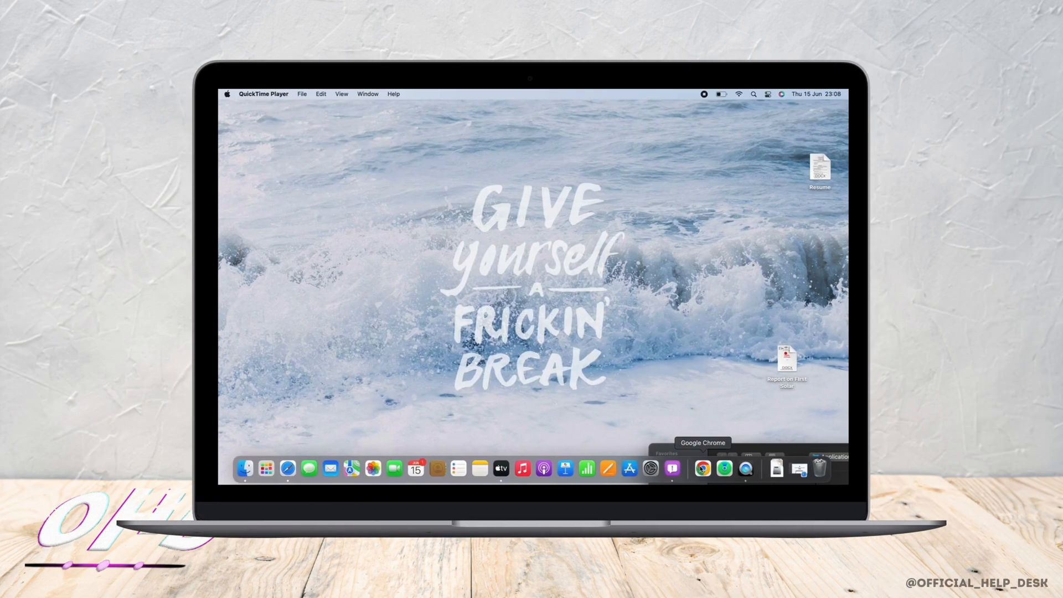
Step: Launch Google Chrome from the Dock and search Google for 'sims 4'
left_click(702, 469)
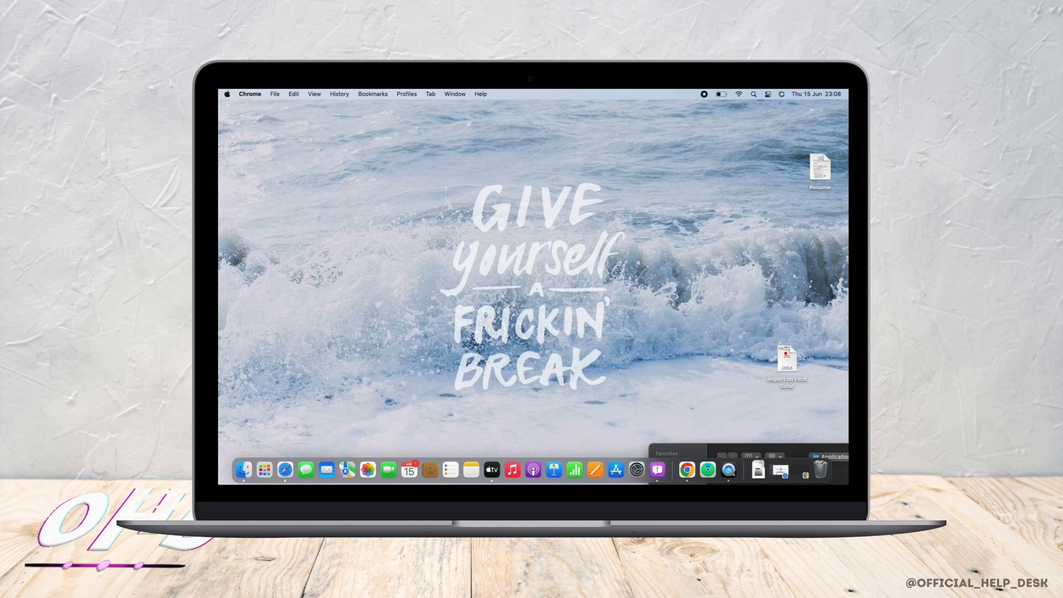
left_click(688, 470)
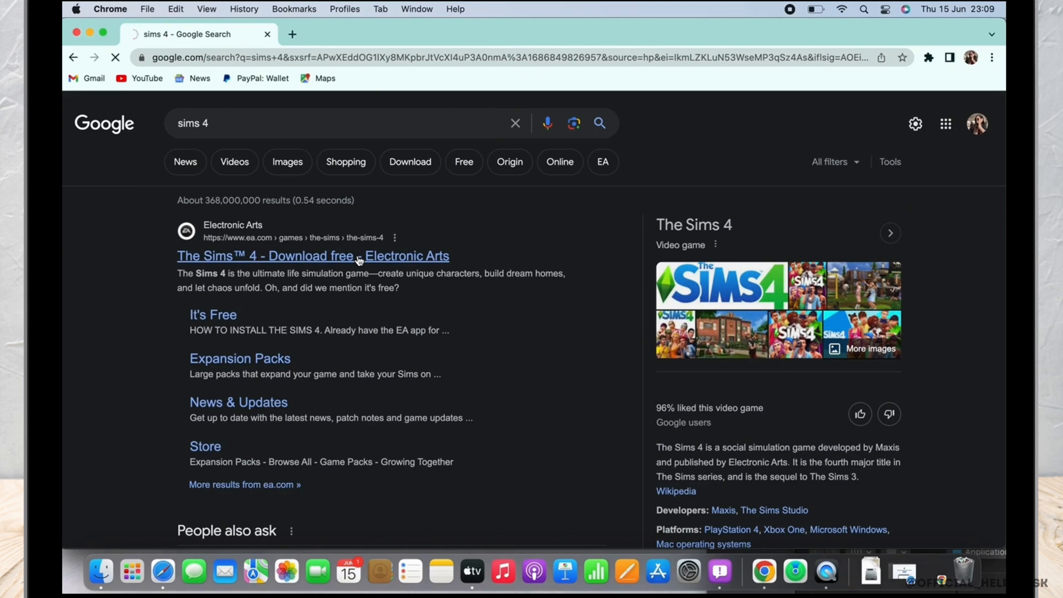
Step: Open the Electronic Arts Sims 4 result and pick 'Origin for Mac' under Play for Free
left_click(288, 256)
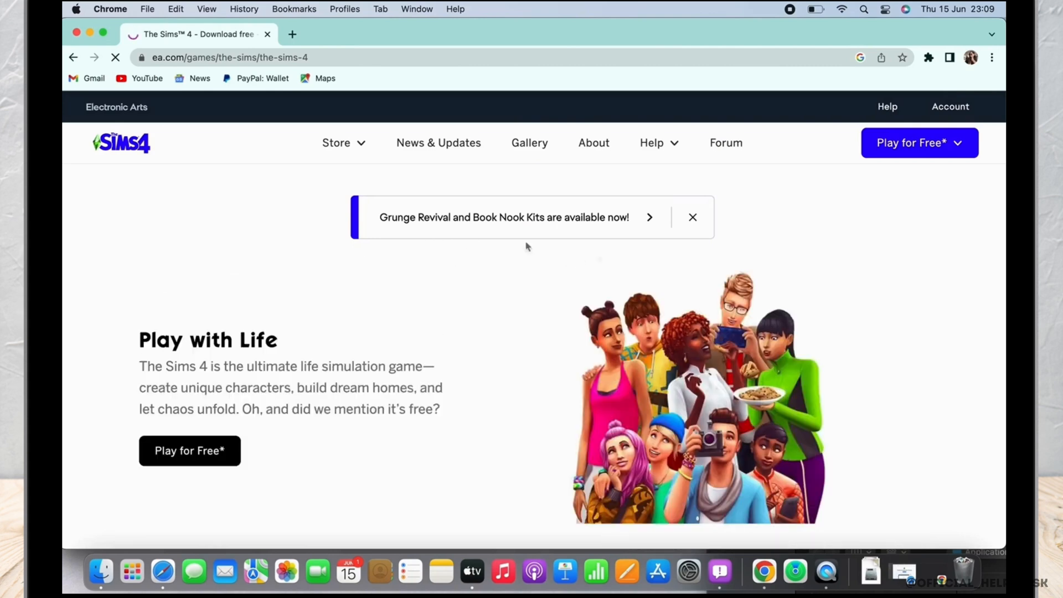
left_click(919, 143)
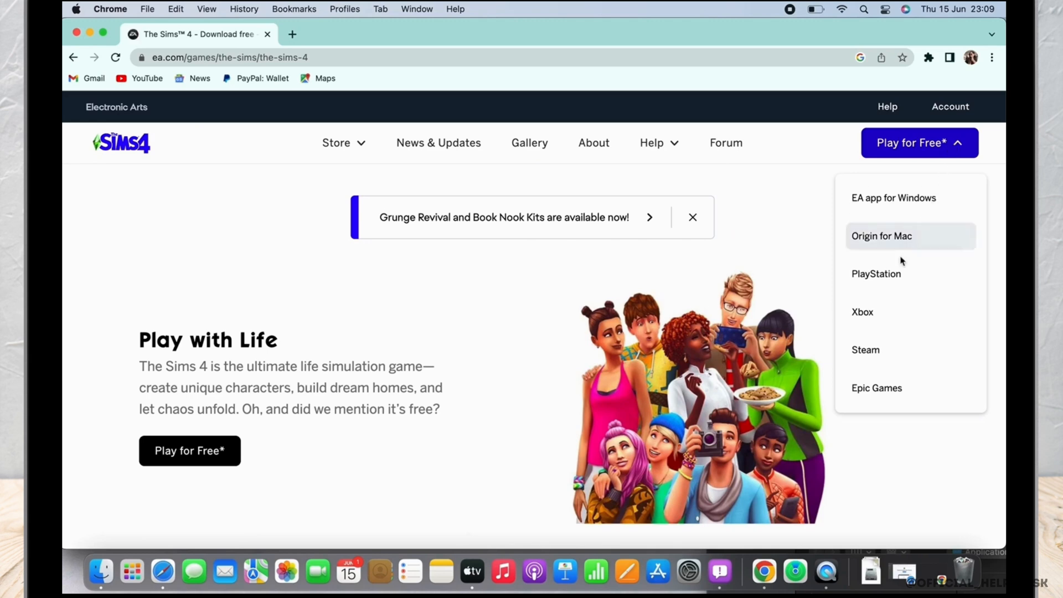
mouse_move(929, 236)
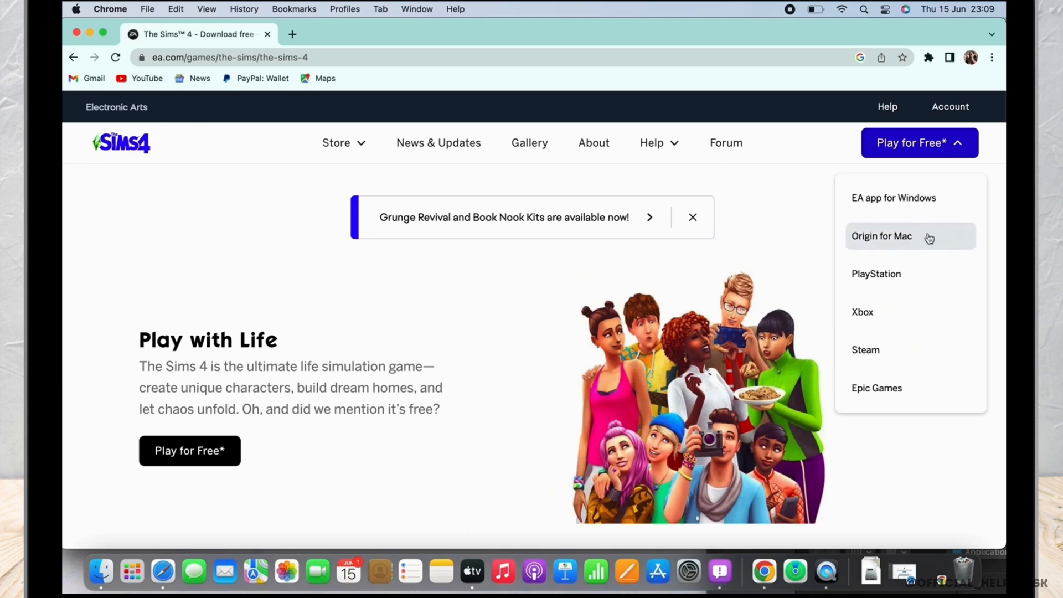
left_click(918, 143)
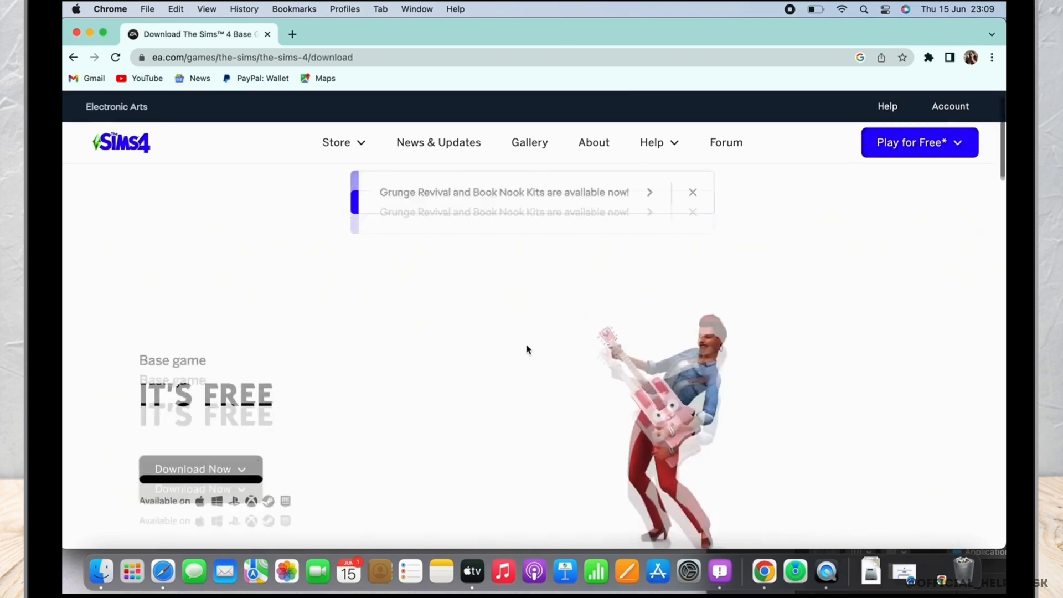
Step: Download the Origin.dmg installer via Download Now, choosing Origin for Mac
left_click(200, 468)
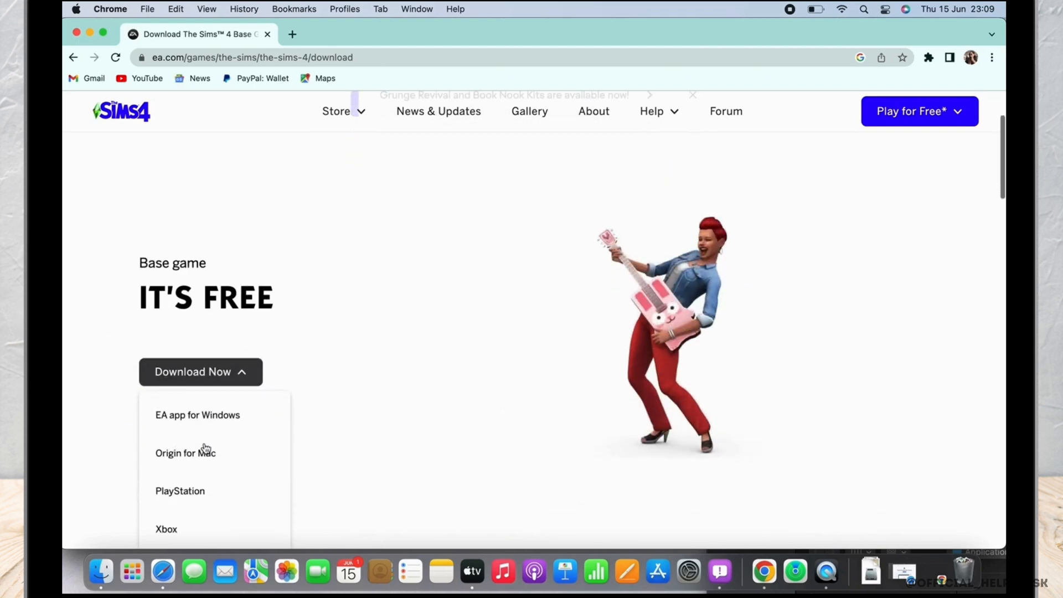
left_click(185, 452)
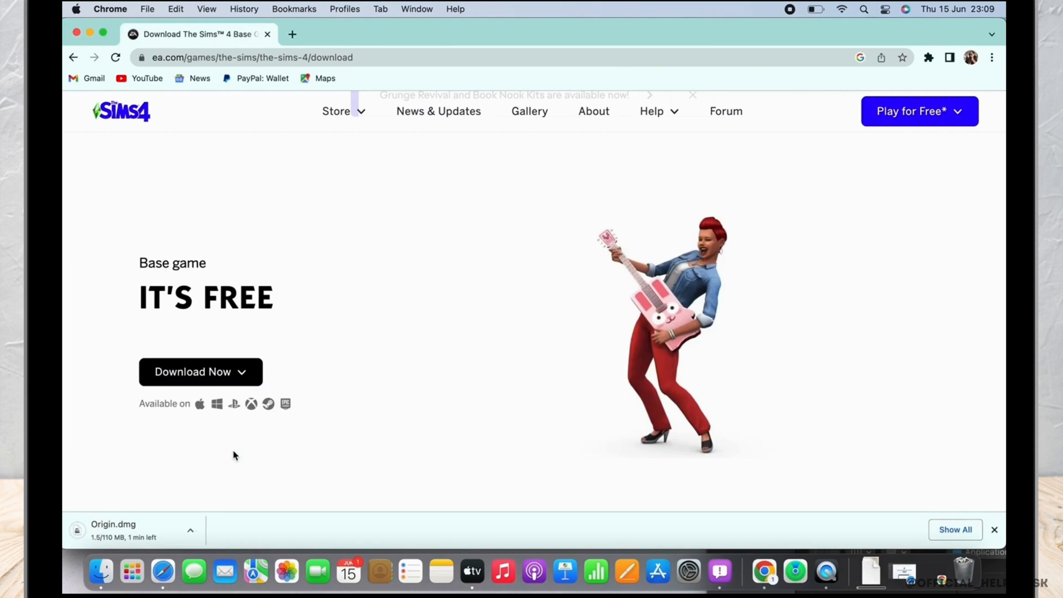
scroll("down", 3)
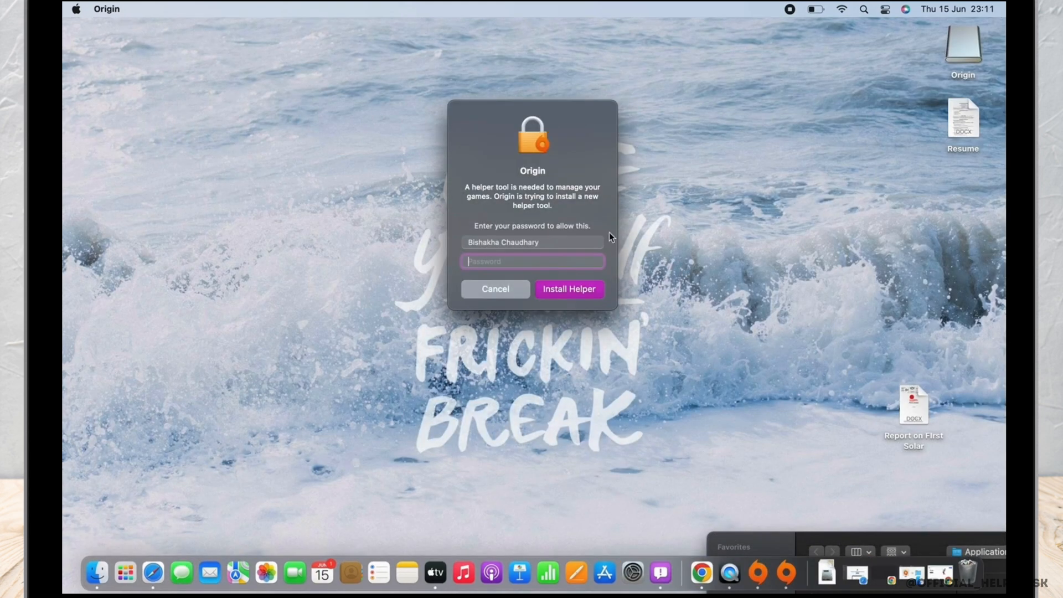
Step: Authorize the Origin helper tool with the Mac password and Install Helper
type("••••")
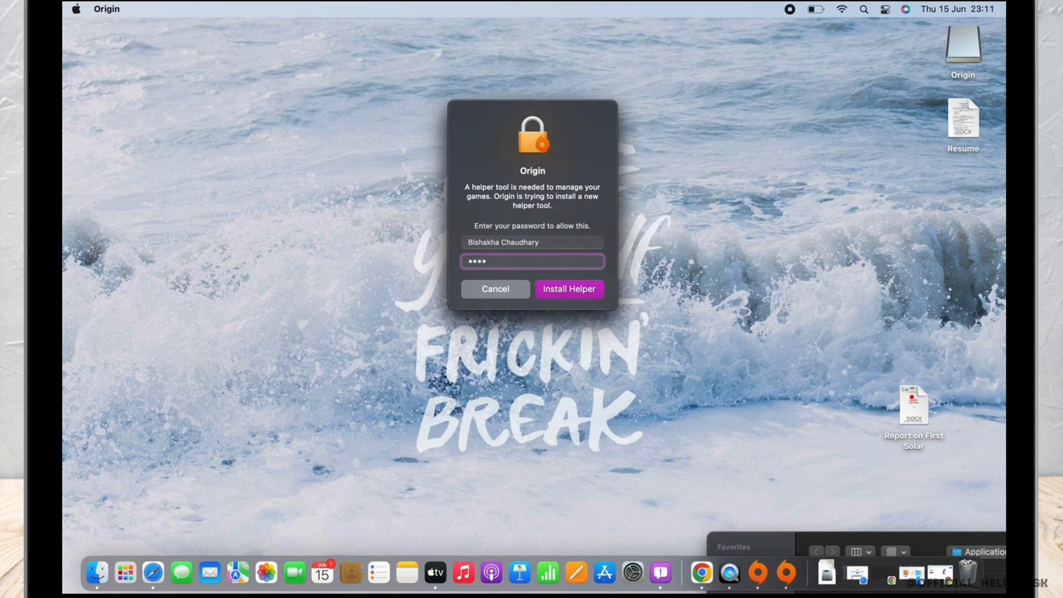
left_click(569, 289)
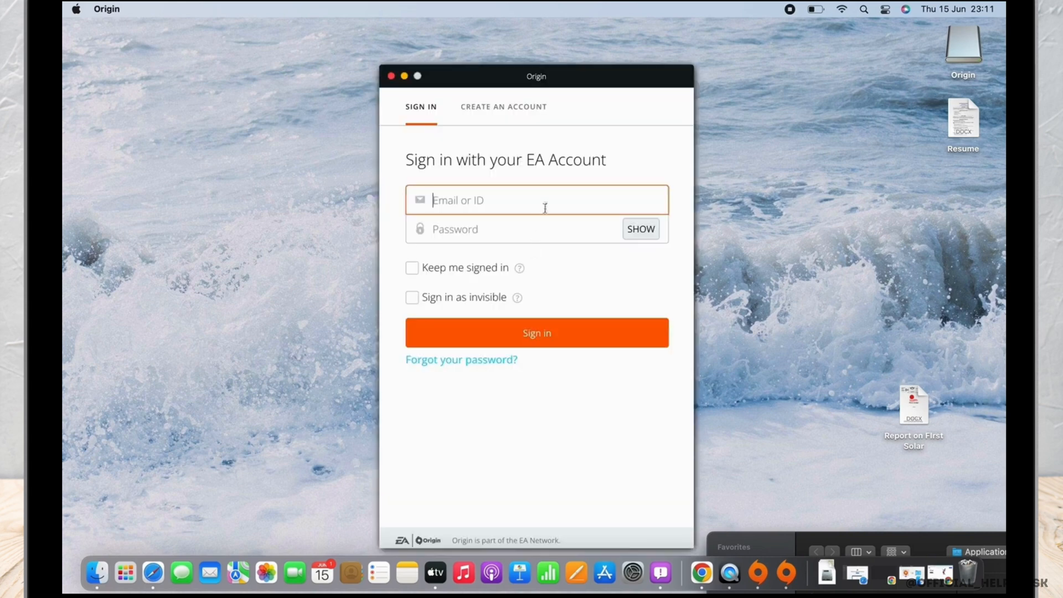
mouse_move(548, 321)
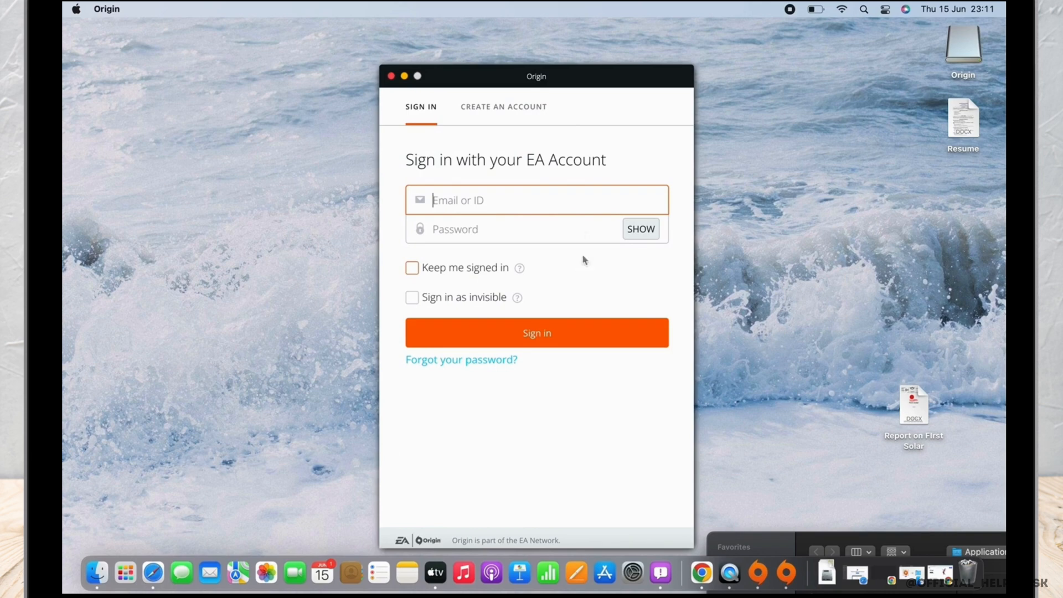
mouse_move(519, 114)
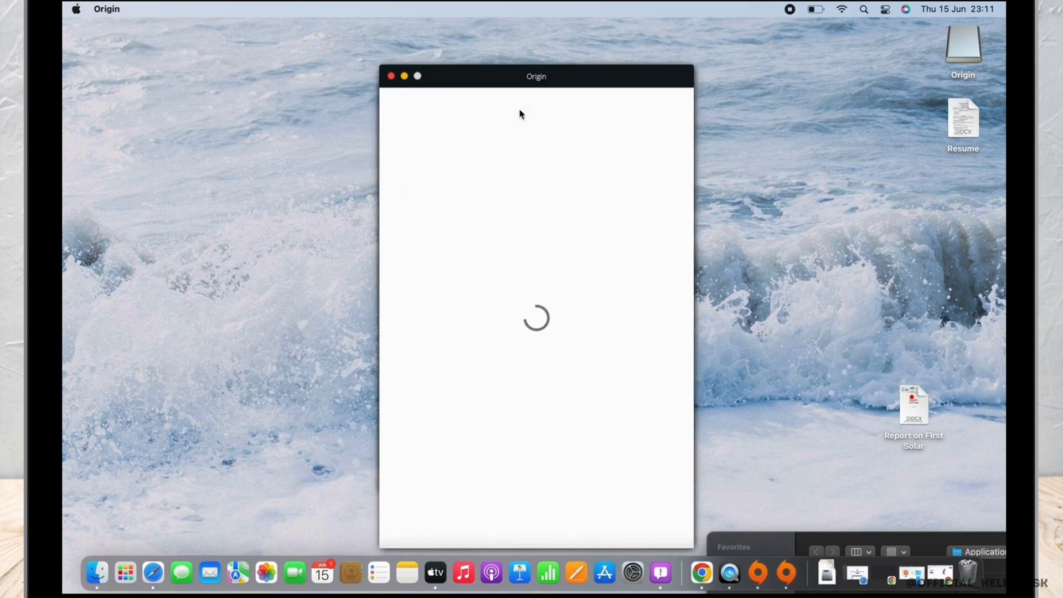
Step: Enter email, password, EA ID and name, then submit via Create Account
left_click(625, 290)
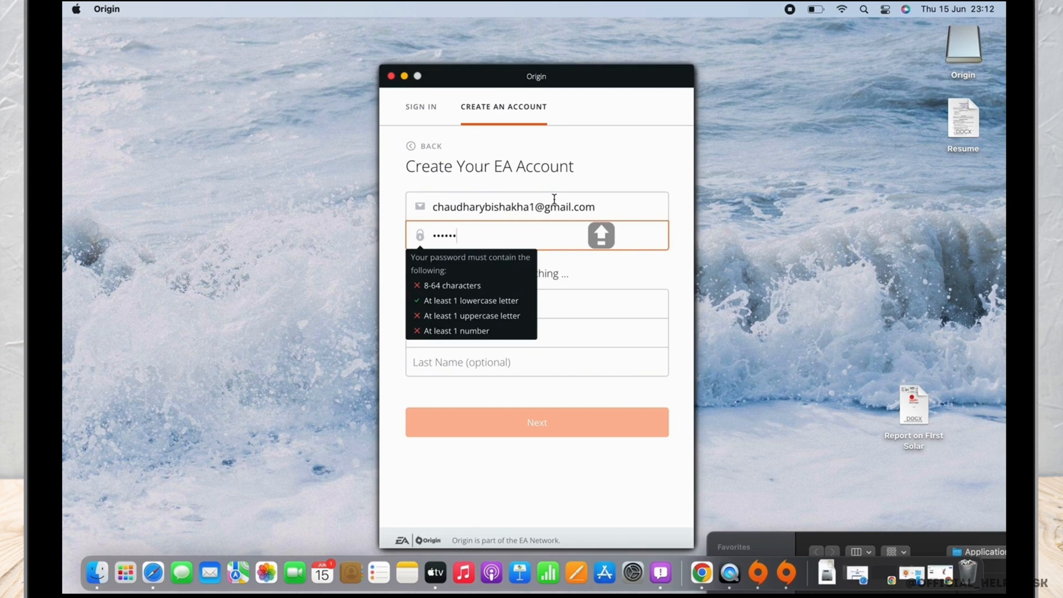
left_click(537, 303)
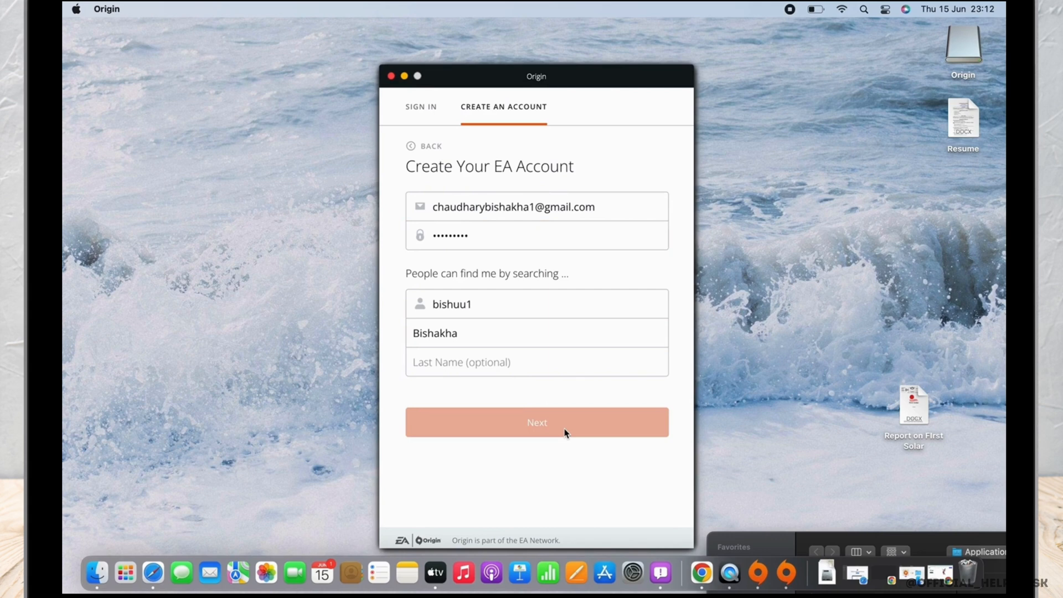
left_click(537, 422)
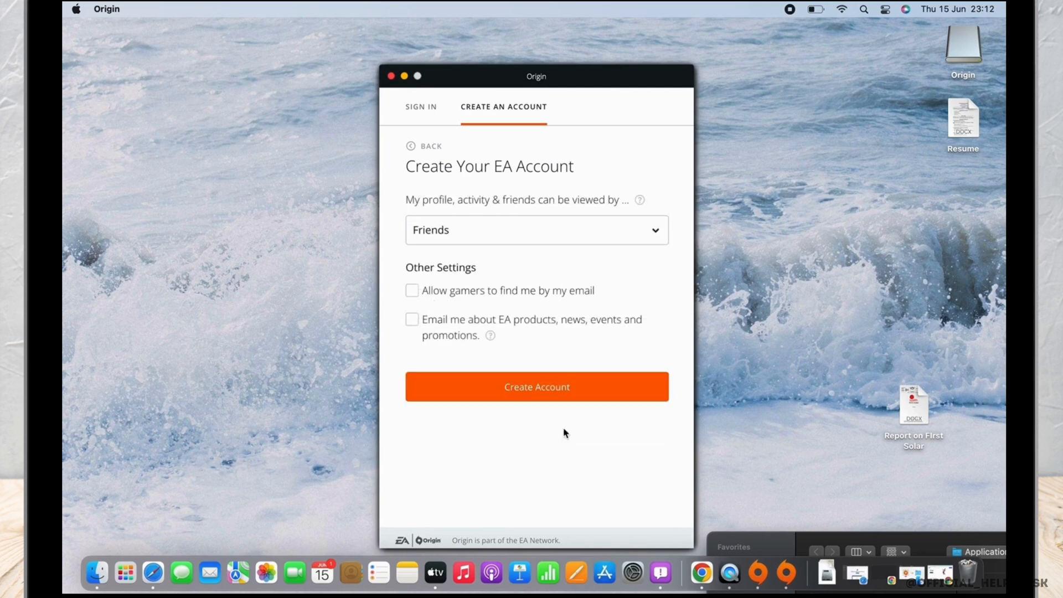
mouse_move(608, 168)
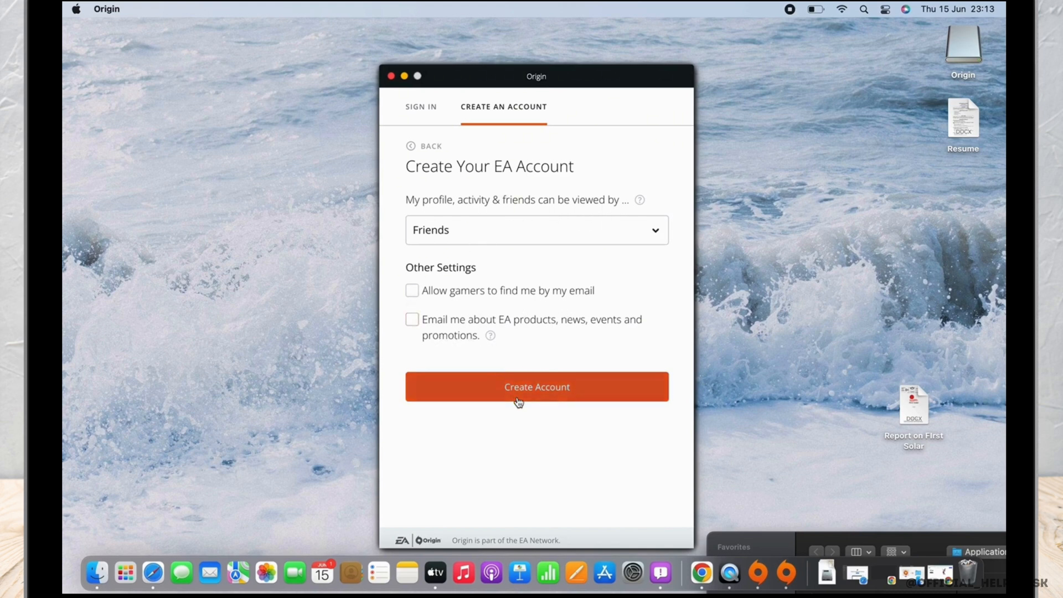
left_click(537, 387)
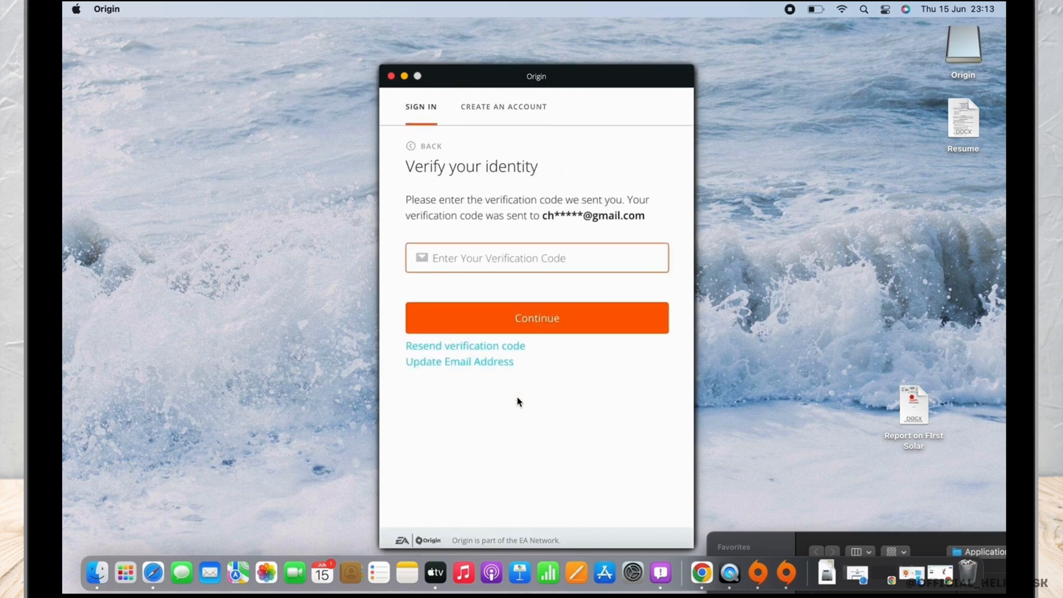
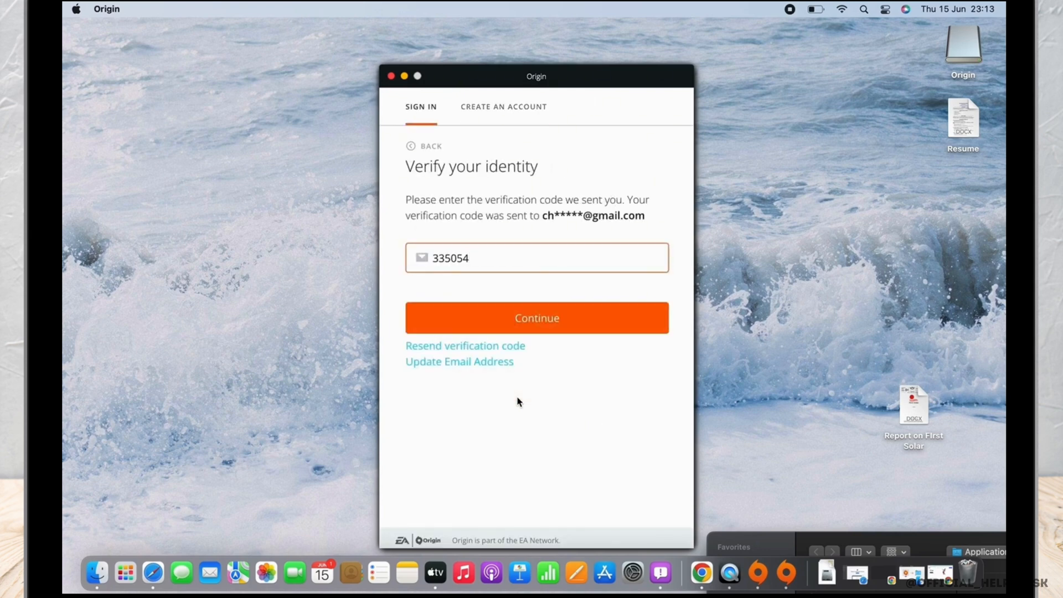
left_click(537, 318)
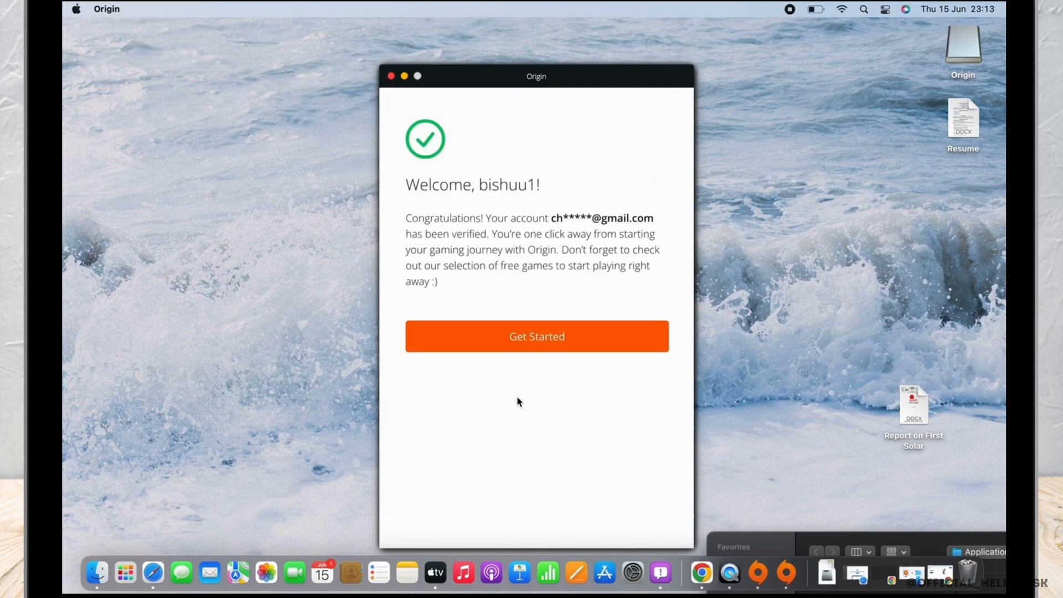
mouse_move(537, 364)
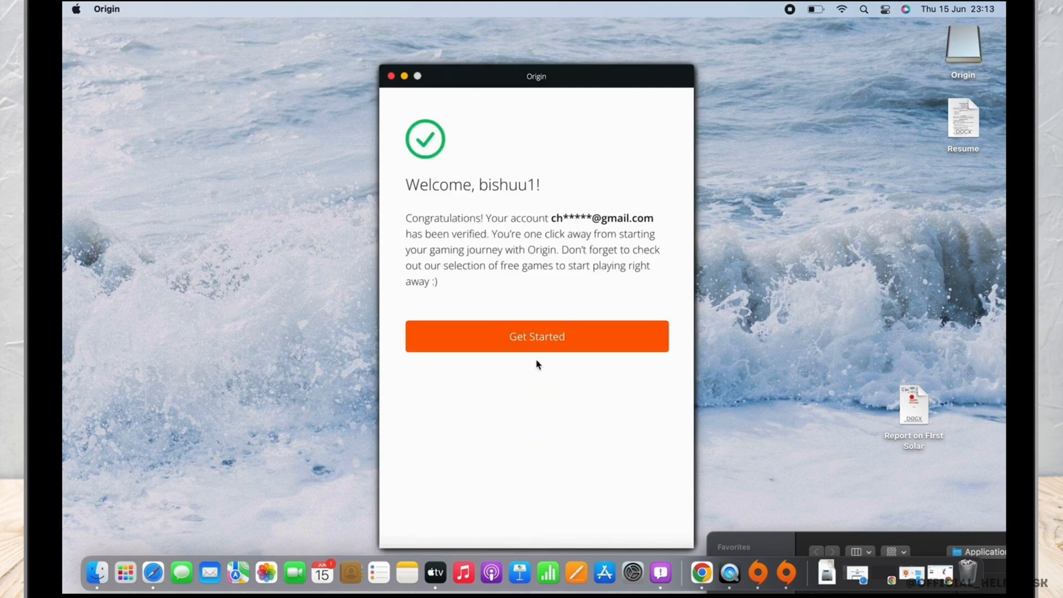
left_click(536, 336)
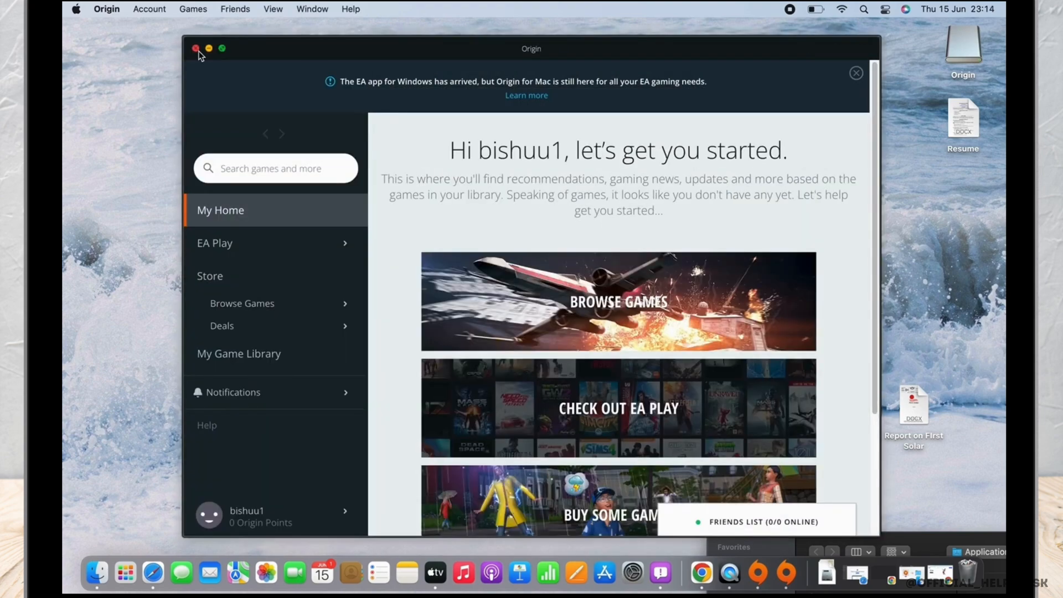
Step: Type 'sims' into Origin's 'Search games and more' box
scroll("down", 3)
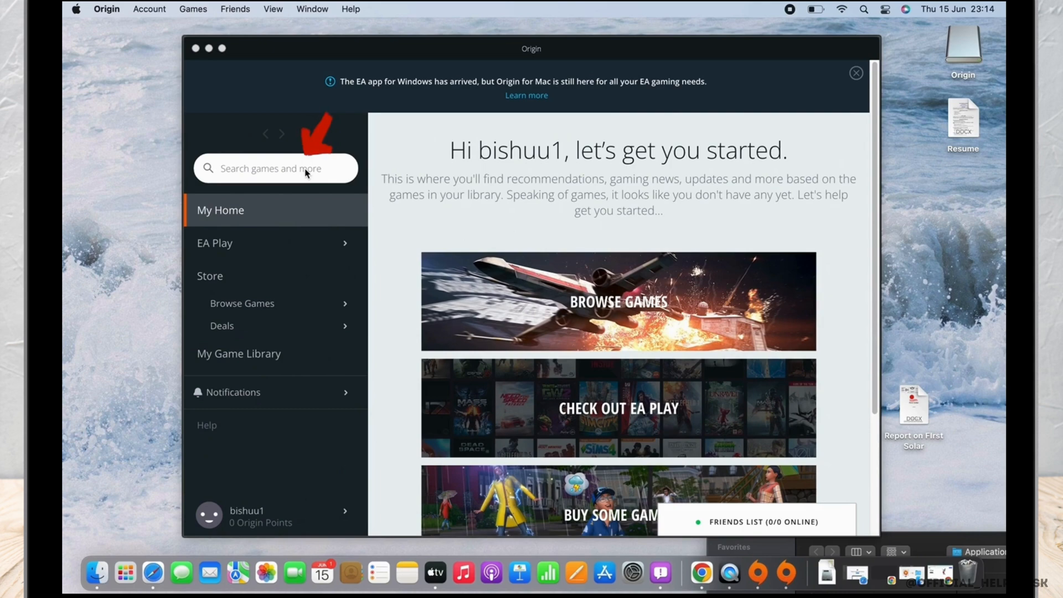
type("sims")
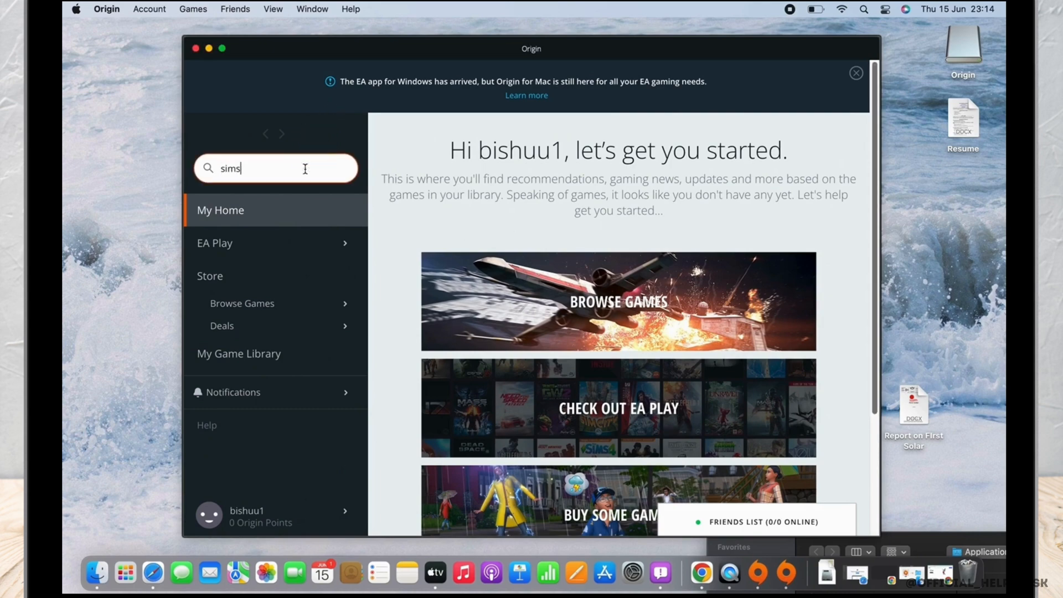